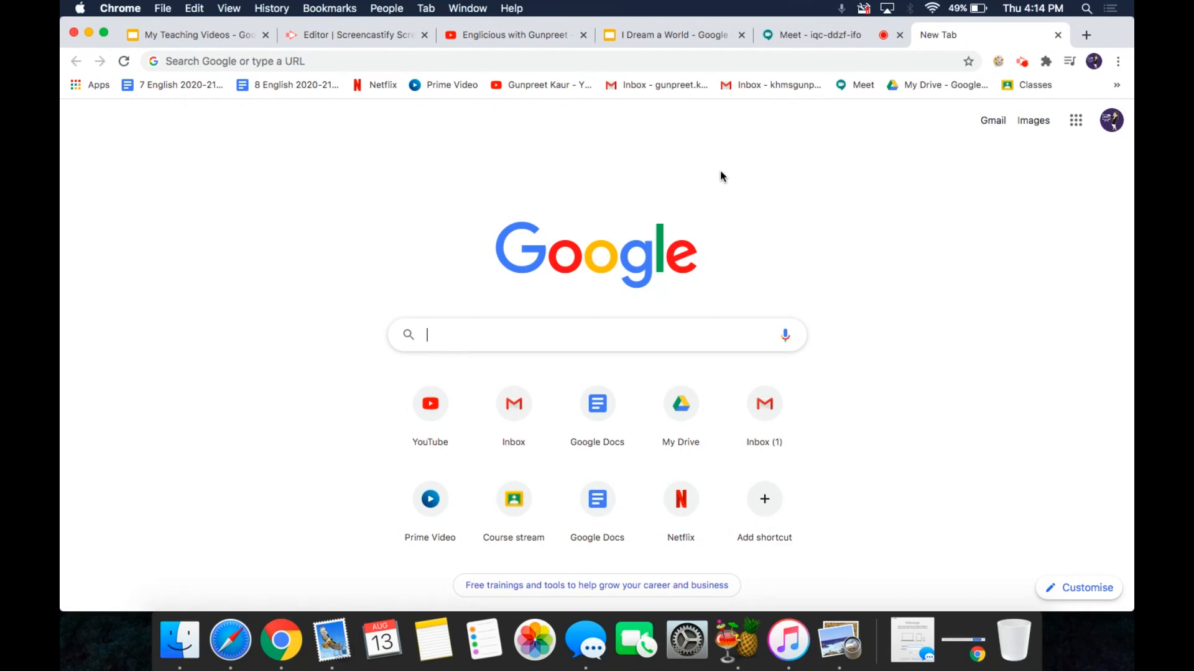
# Step: Search Google for 'dualless' and open the 'Dualless - Google Chrome' Web Store result
pyautogui.write('DUALless')
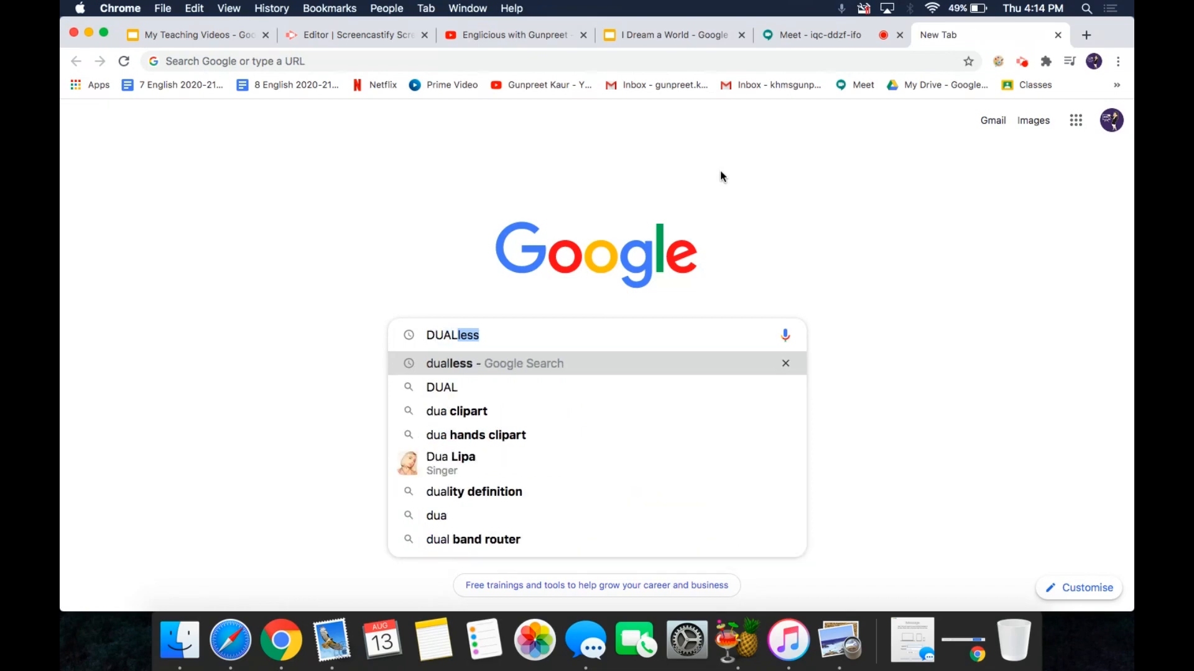
pyautogui.write('LESS')
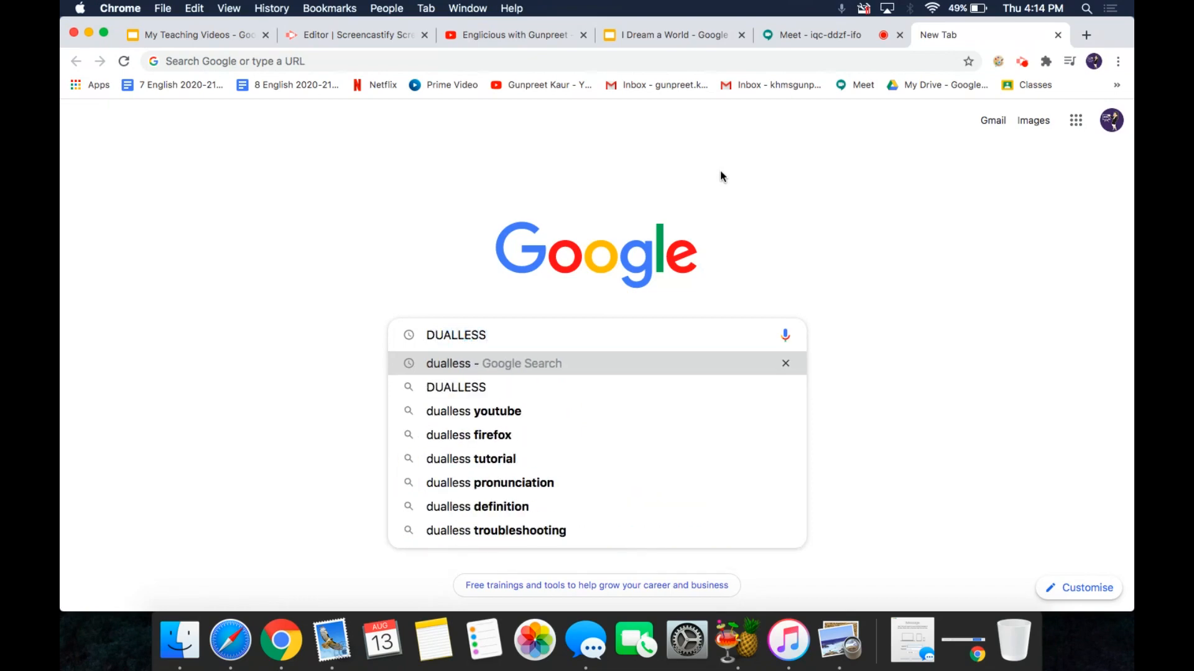
pyautogui.click(493, 363)
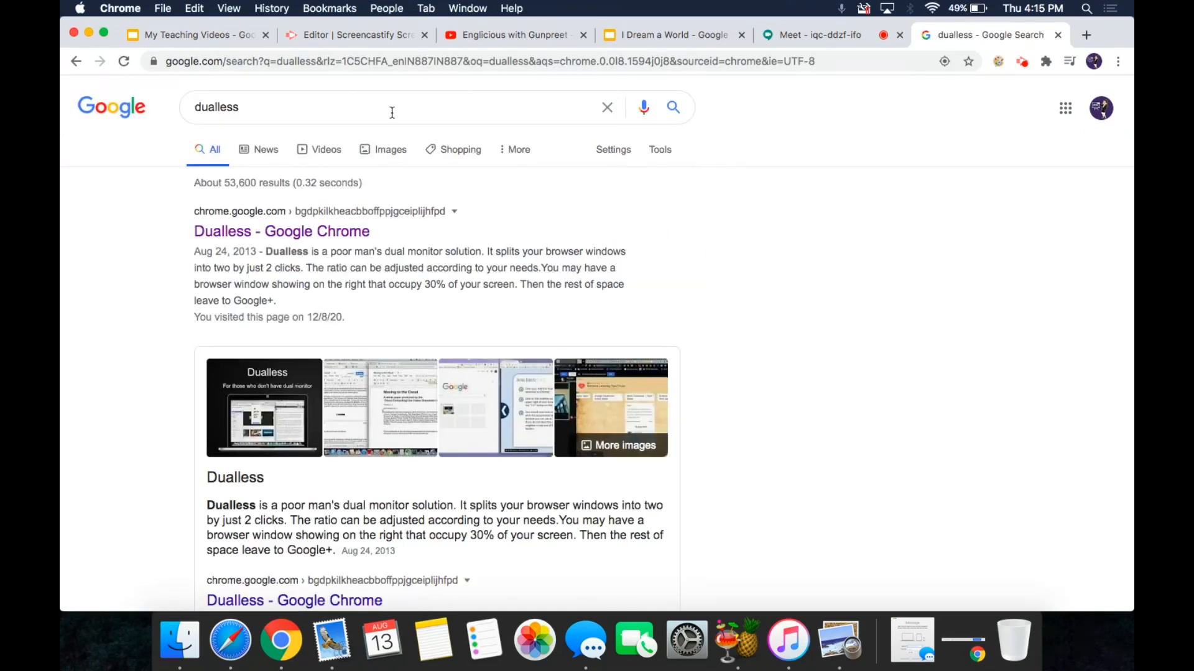
pyautogui.click(281, 231)
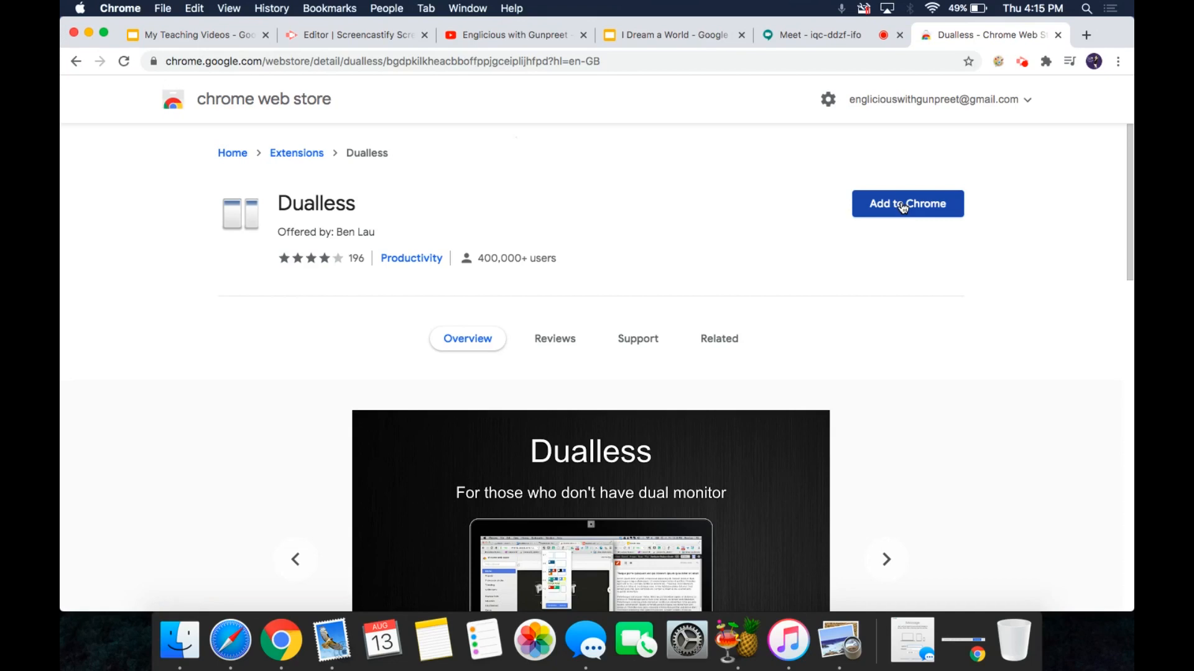
# Step: Add Dualless to Chrome and pin it to the toolbar from the Extensions list
pyautogui.click(908, 203)
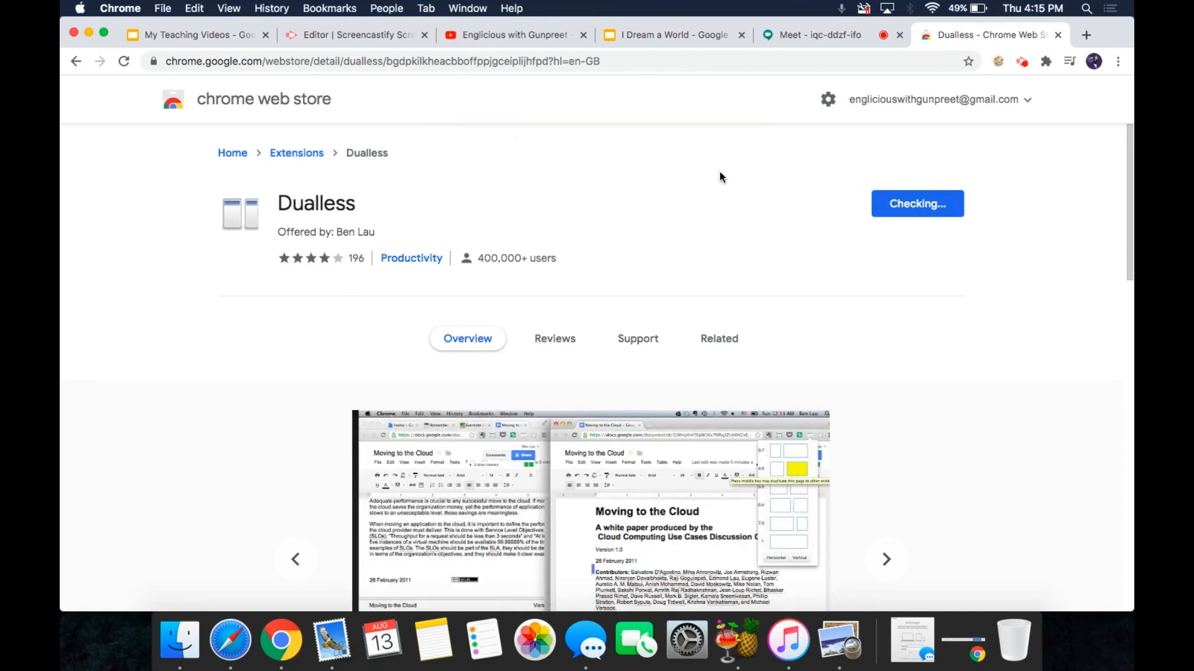
pyautogui.click(918, 204)
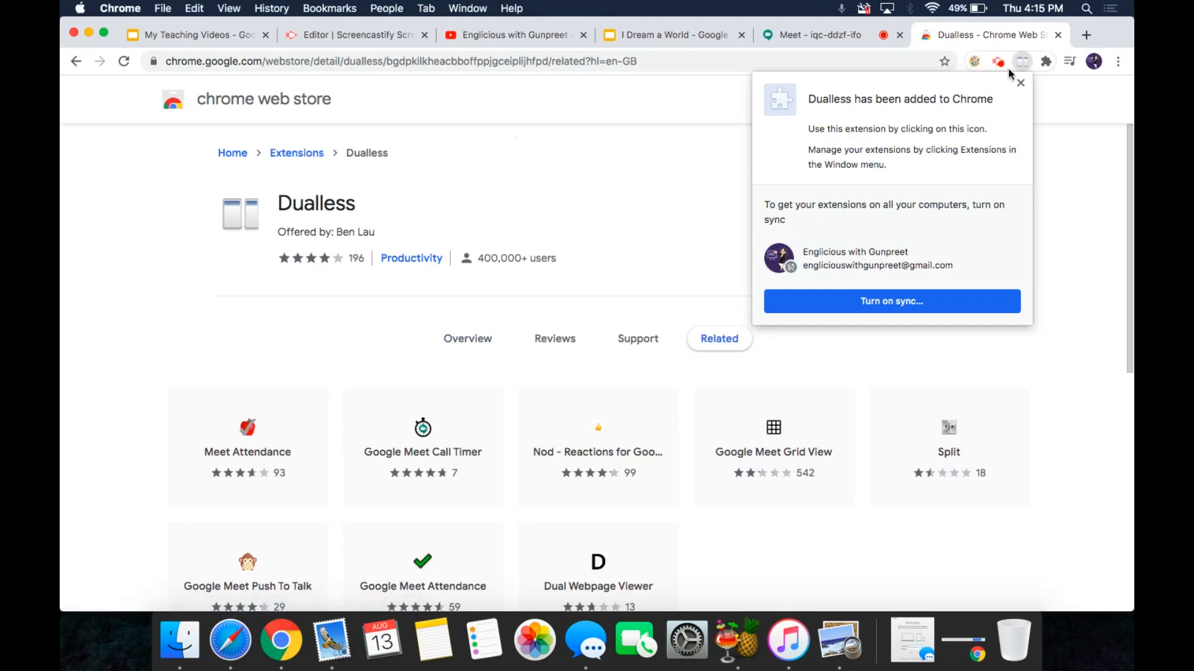
pyautogui.click(1044, 62)
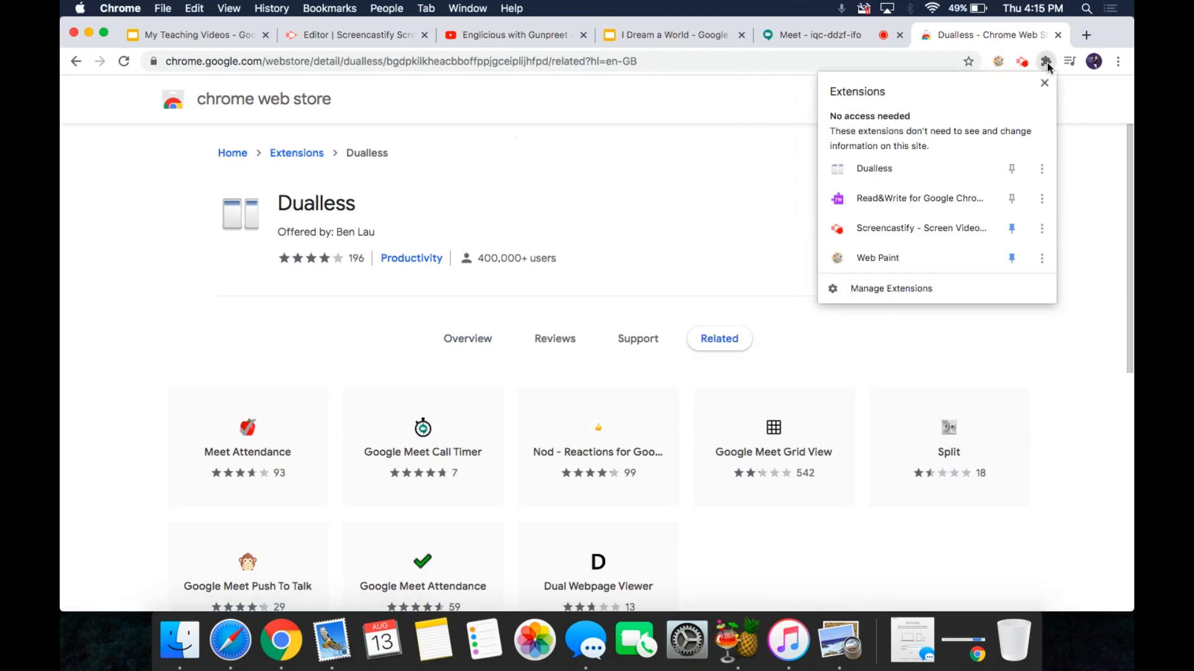
pyautogui.click(1013, 169)
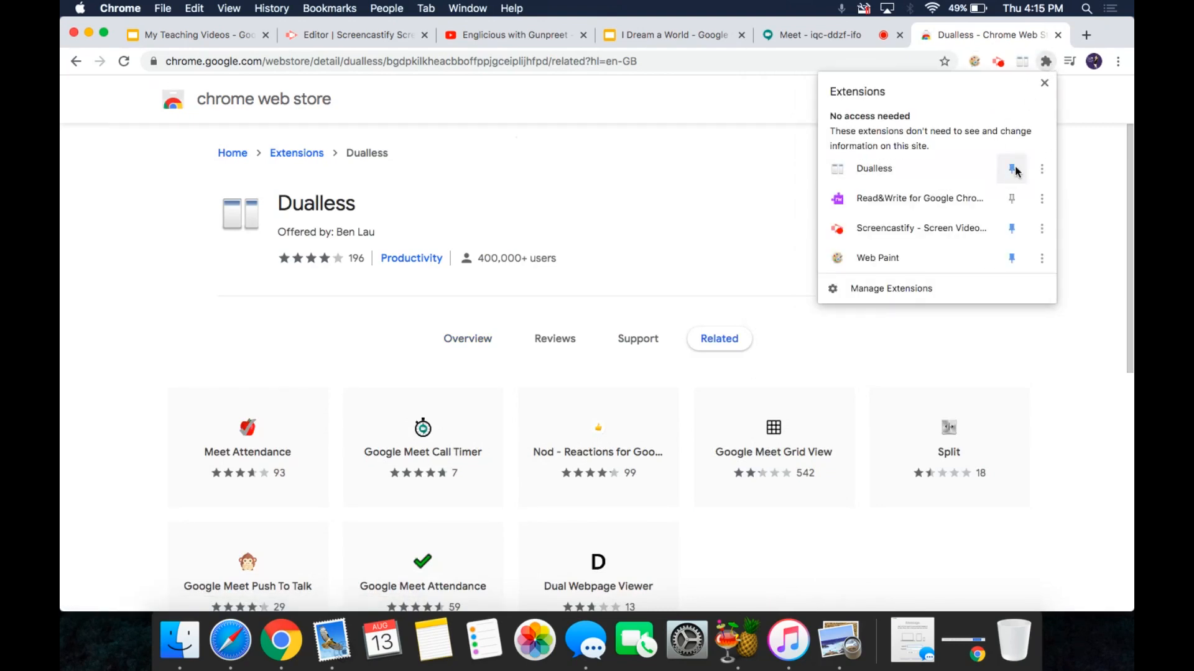
pyautogui.click(1012, 169)
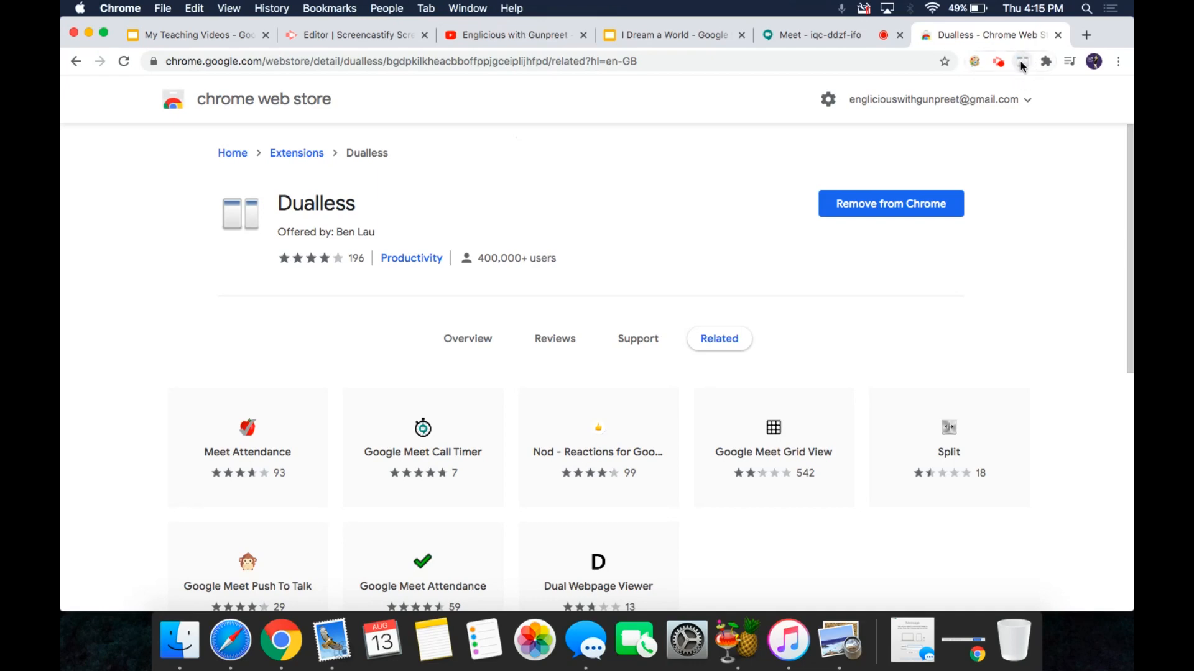
pyautogui.moveTo(1024, 61)
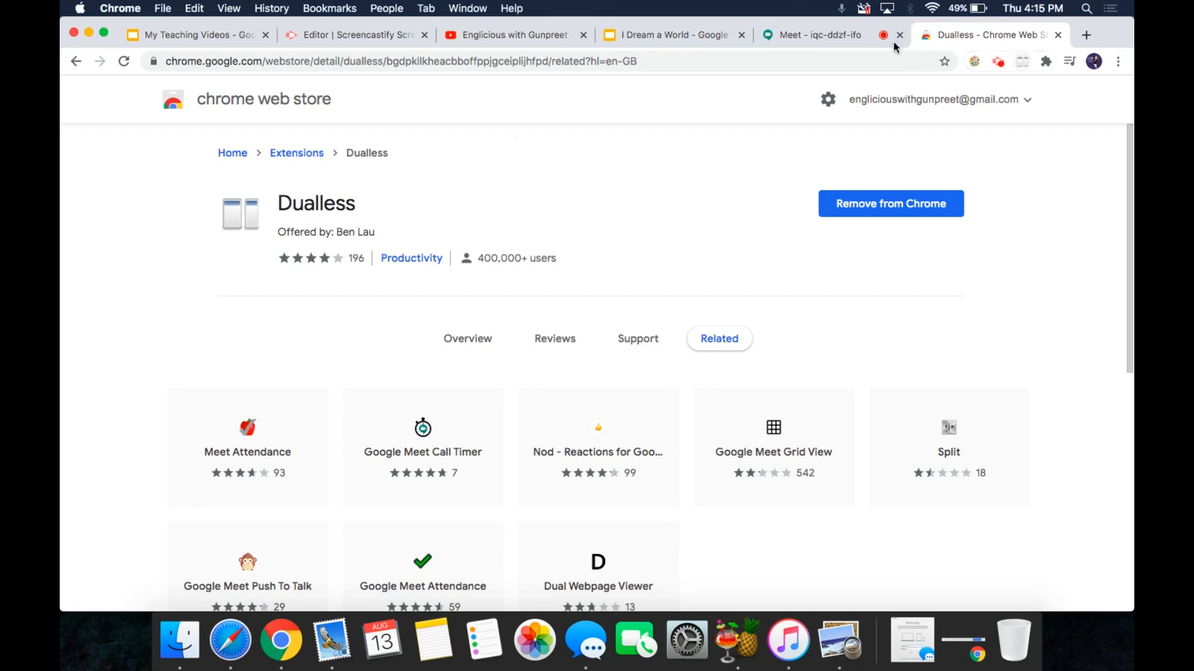
# Step: Visit the I Dream a World and YouTube tabs, then return to the Google Meet call
pyautogui.click(821, 34)
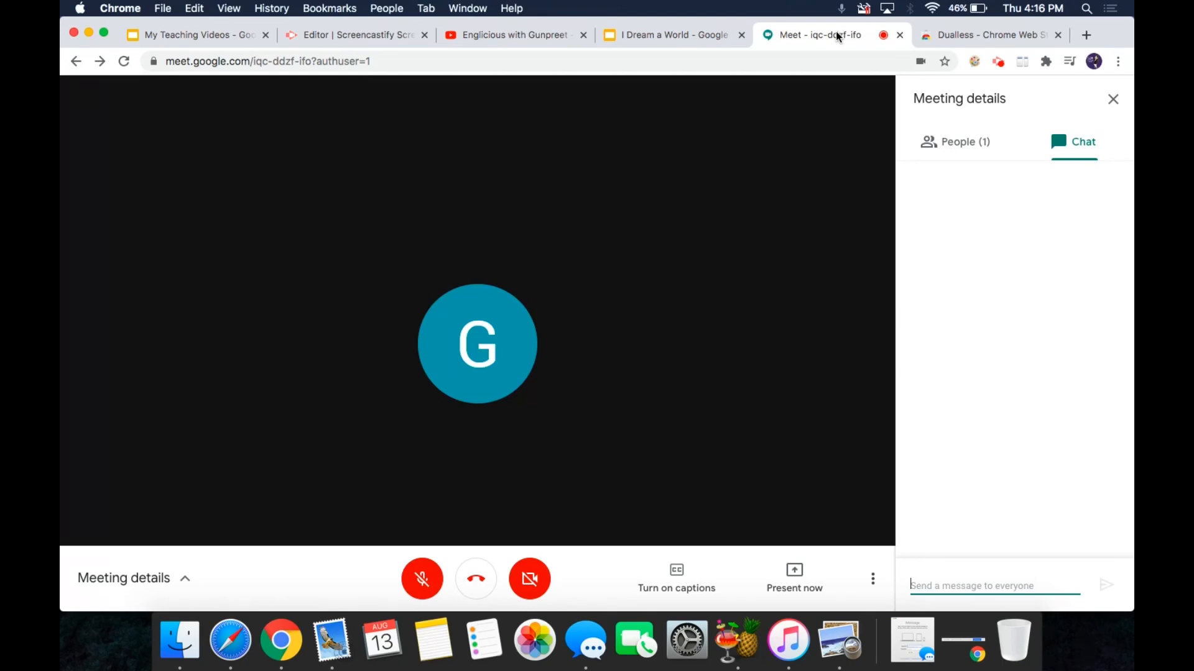
pyautogui.click(669, 34)
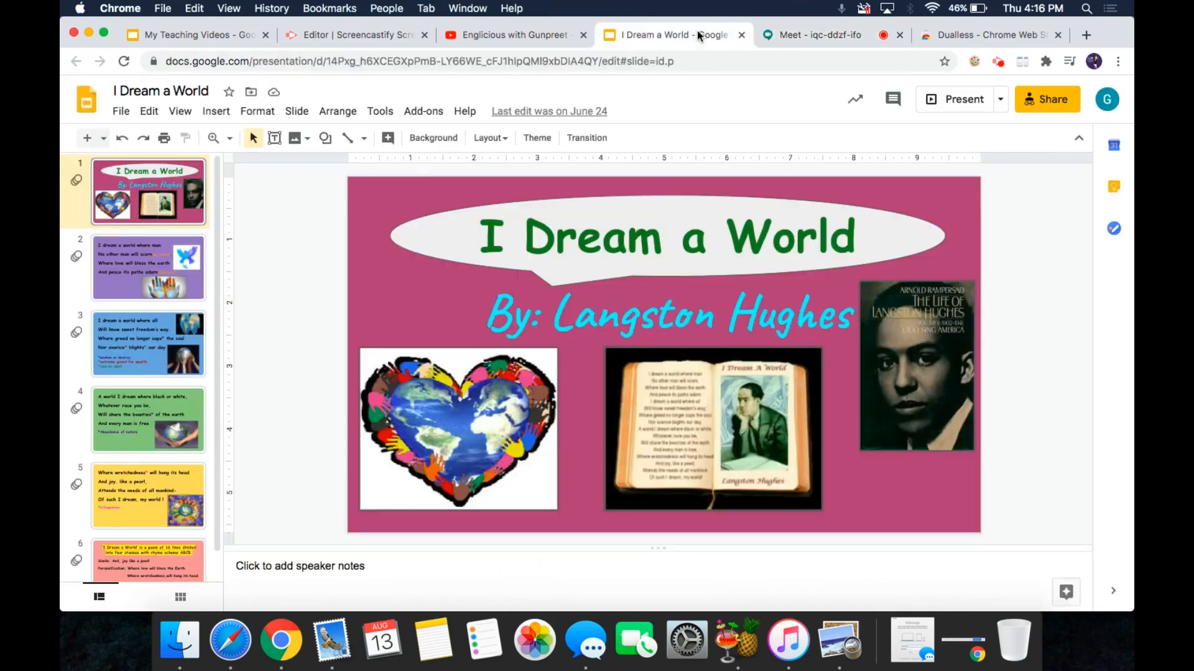
pyautogui.click(515, 35)
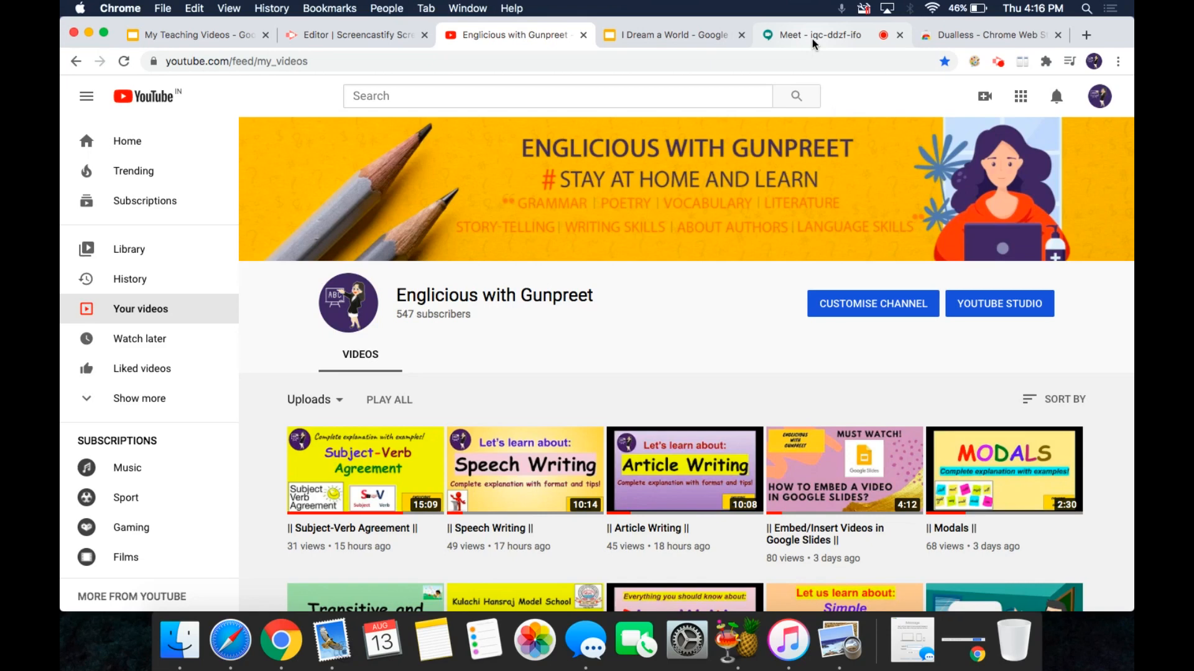
pyautogui.click(818, 35)
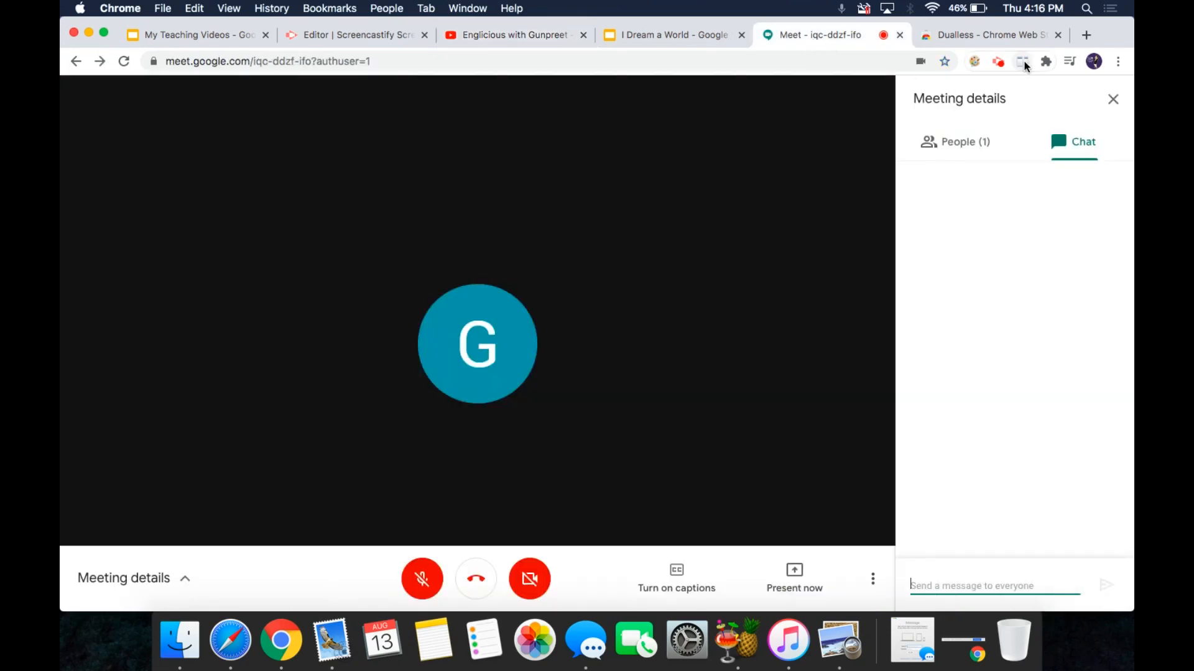
# Step: Split Meet into a side window with Dualless, post 'HELLO' in chat, check People and return to Chat
pyautogui.click(1022, 61)
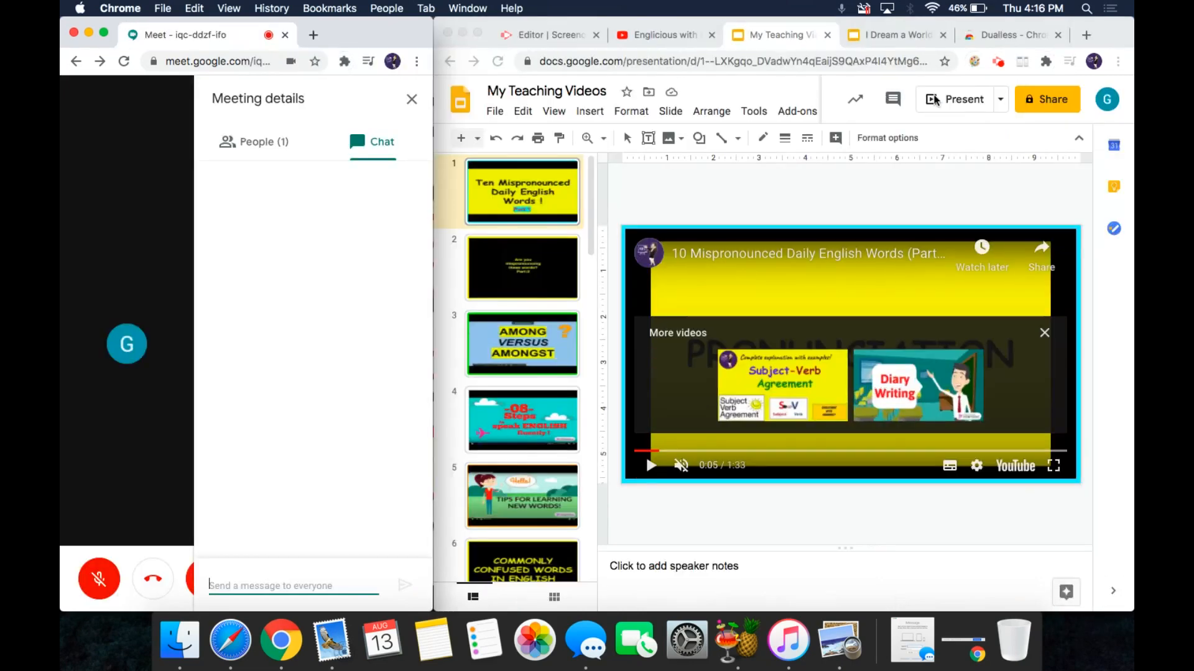
pyautogui.moveTo(954, 100)
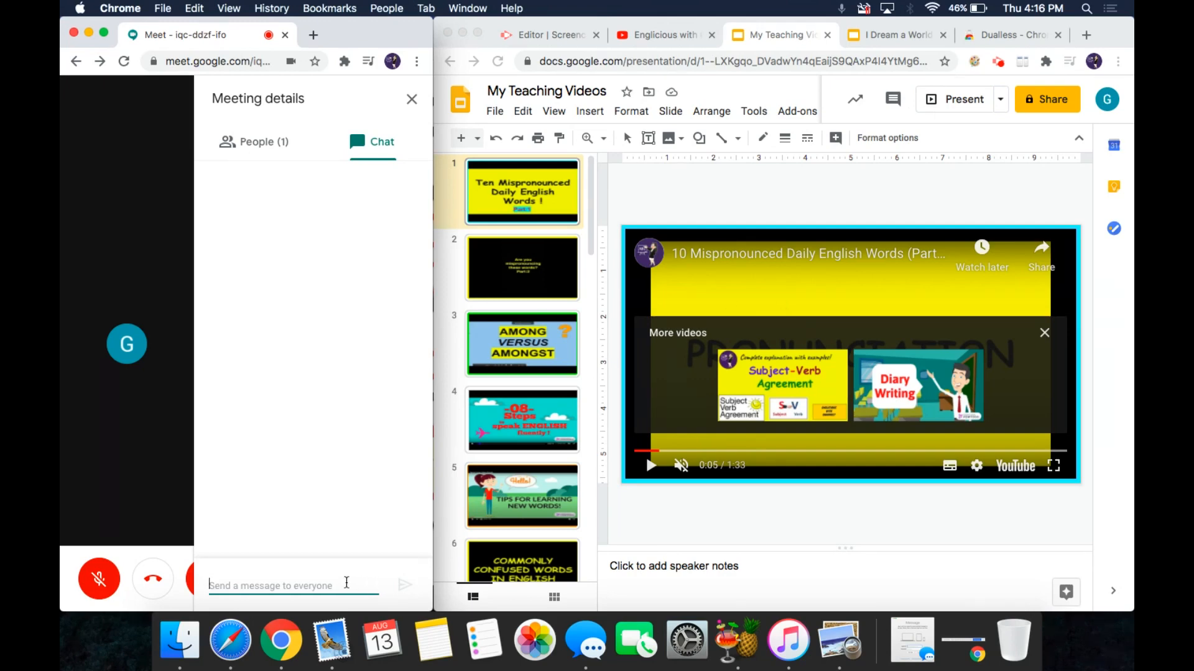
pyautogui.write('HELLO')
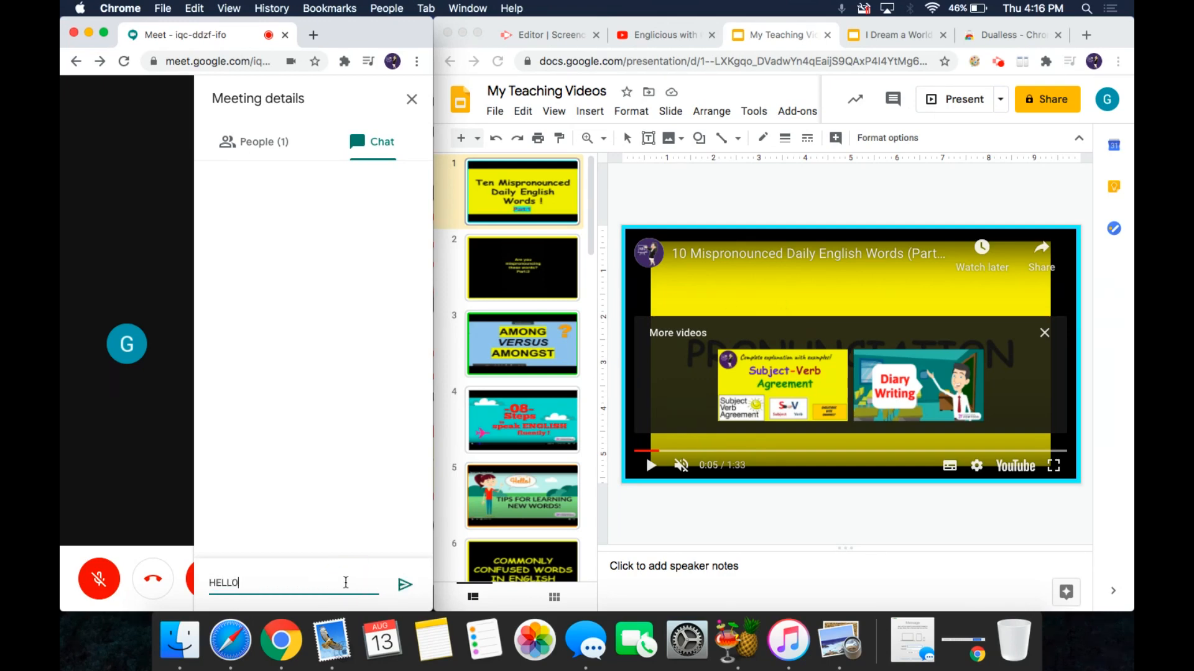
pyautogui.click(405, 584)
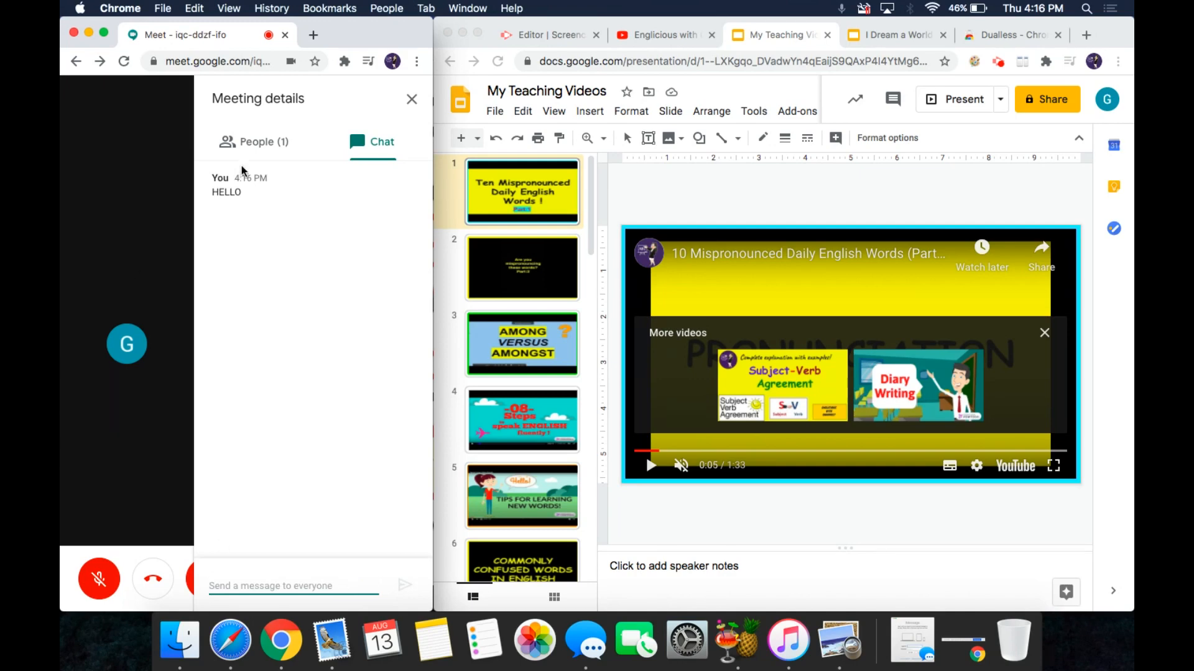
pyautogui.click(254, 142)
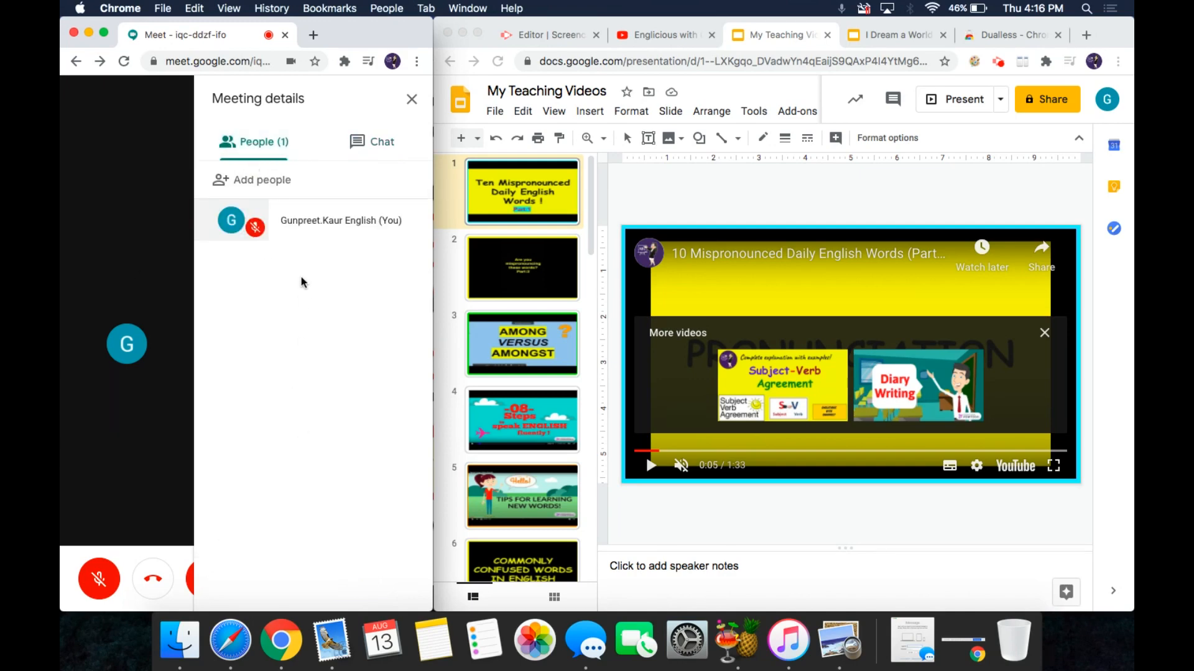
pyautogui.click(380, 142)
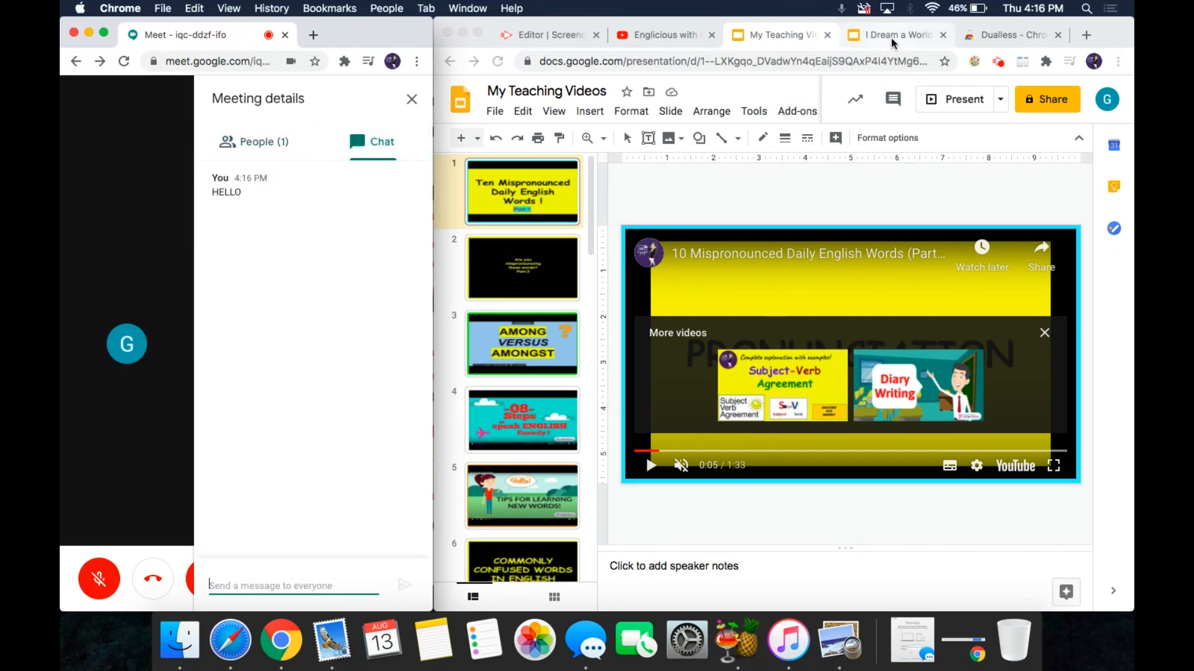
# Step: Show the I Dream a World presentation in the right window at its third slide
pyautogui.click(895, 34)
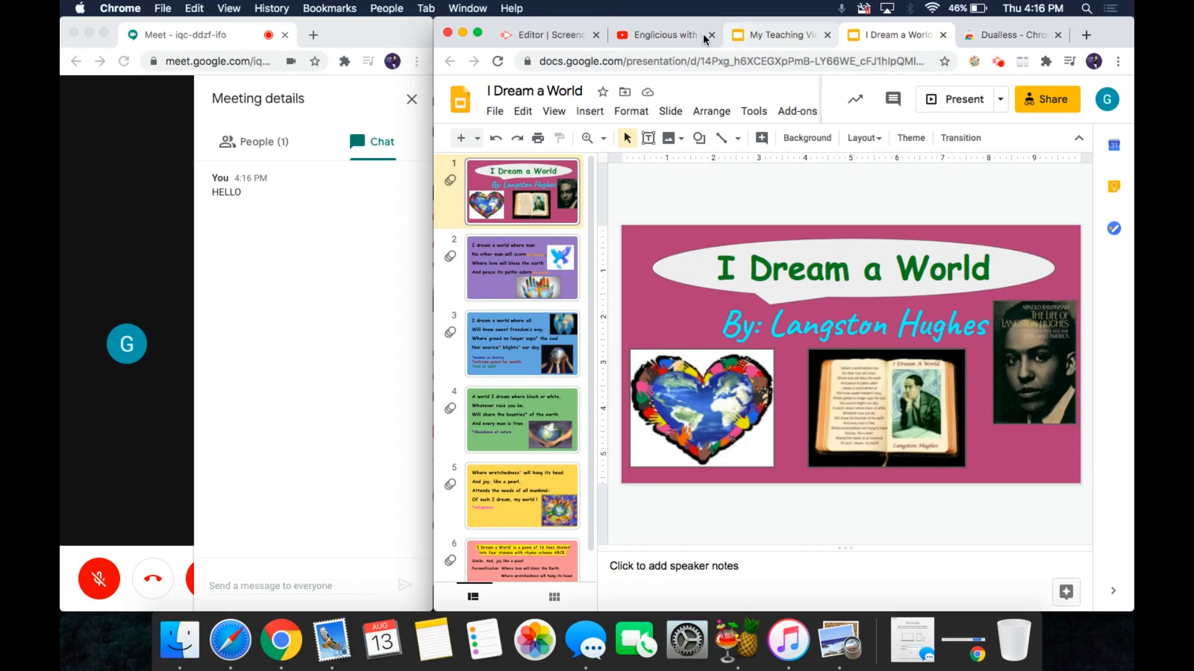
pyautogui.click(668, 35)
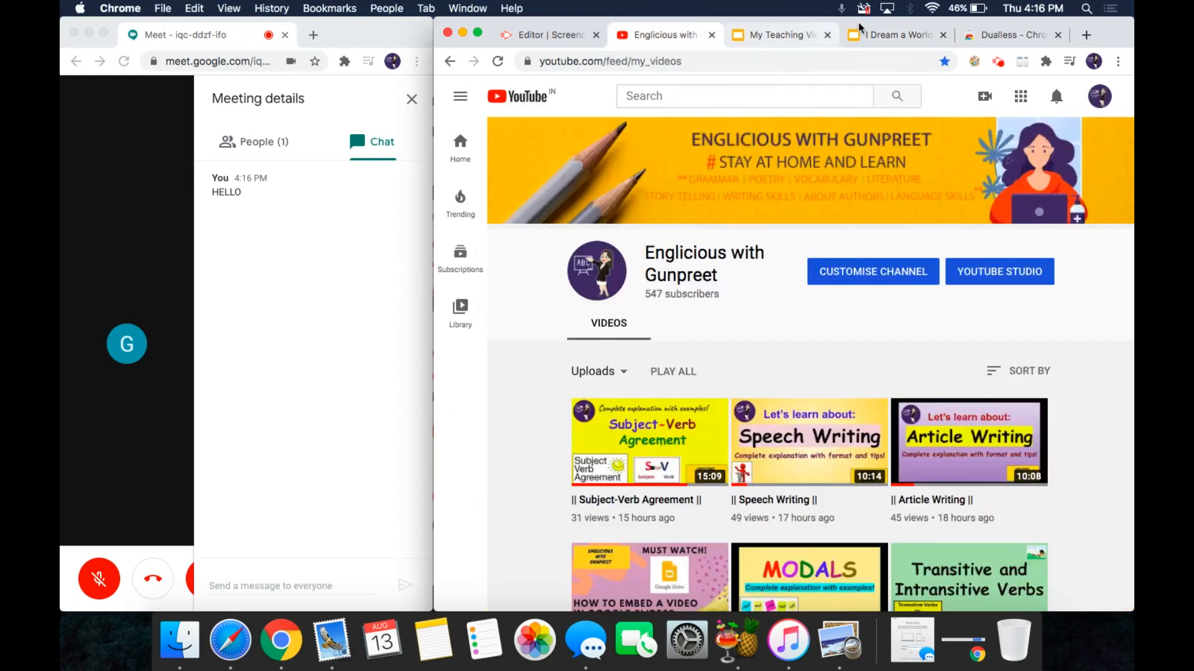
pyautogui.click(895, 35)
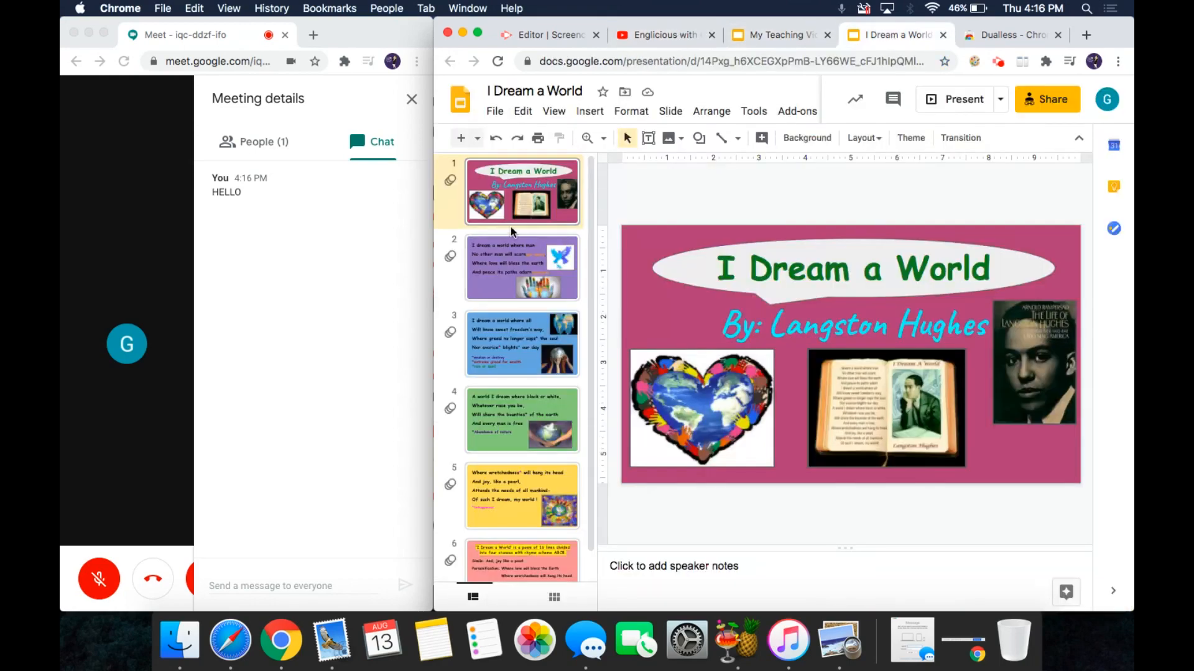
pyautogui.click(521, 343)
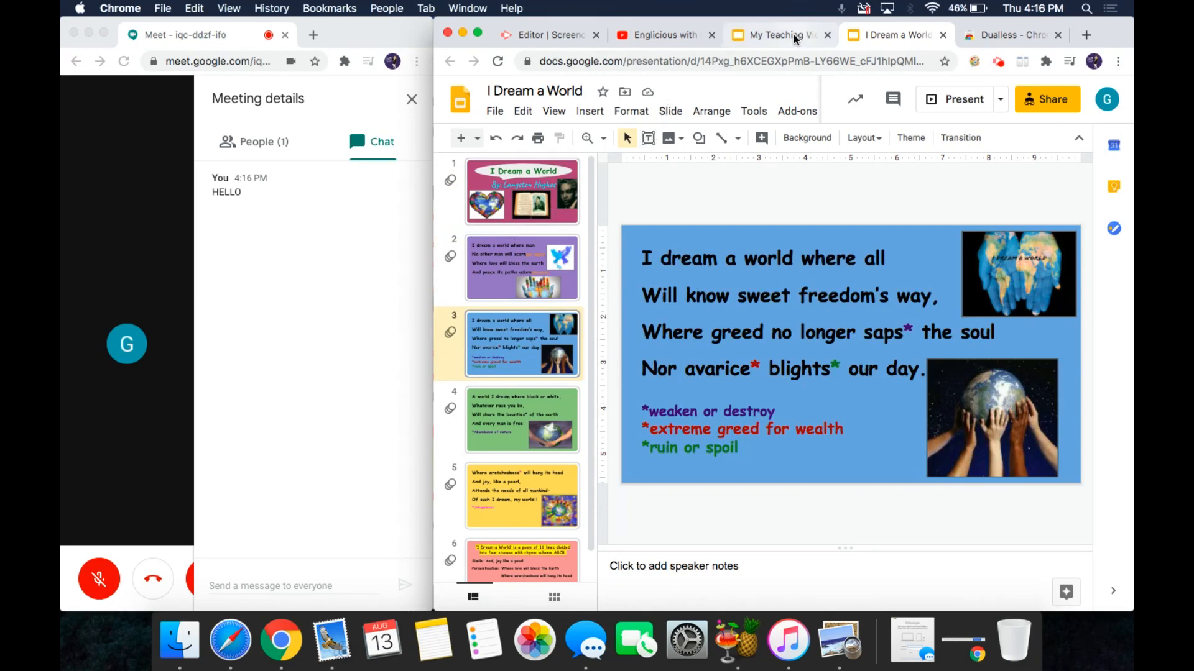
# Step: Switch the right window to the My Teaching Videos presentation with its embedded video
pyautogui.click(778, 34)
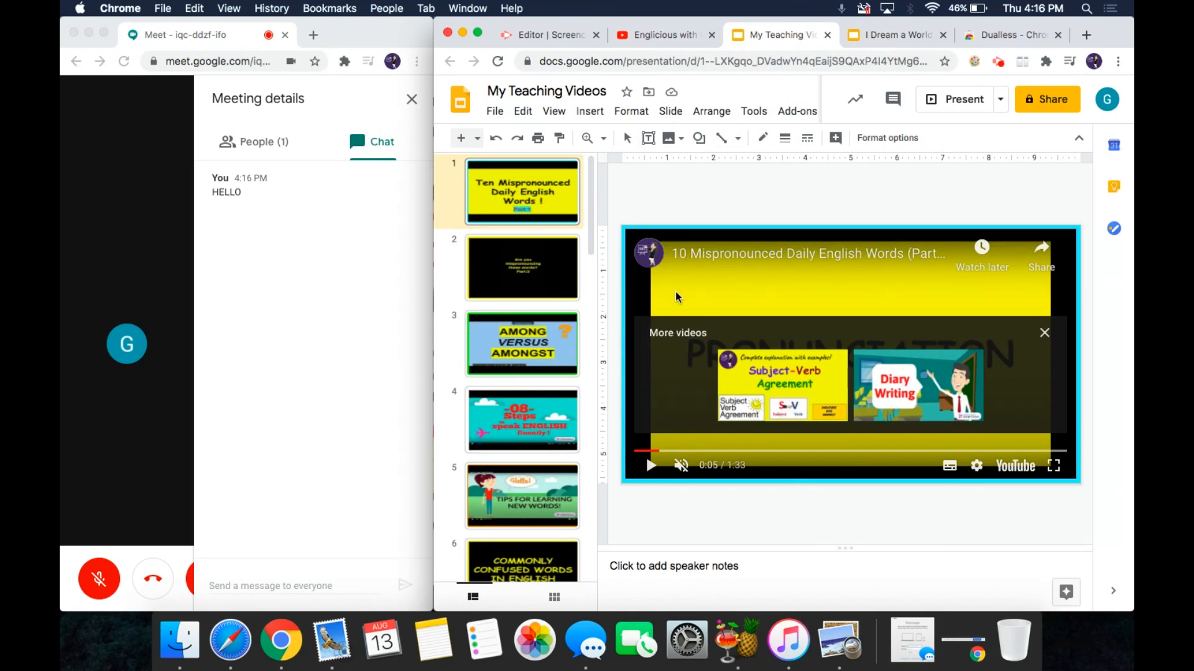
pyautogui.moveTo(532, 418)
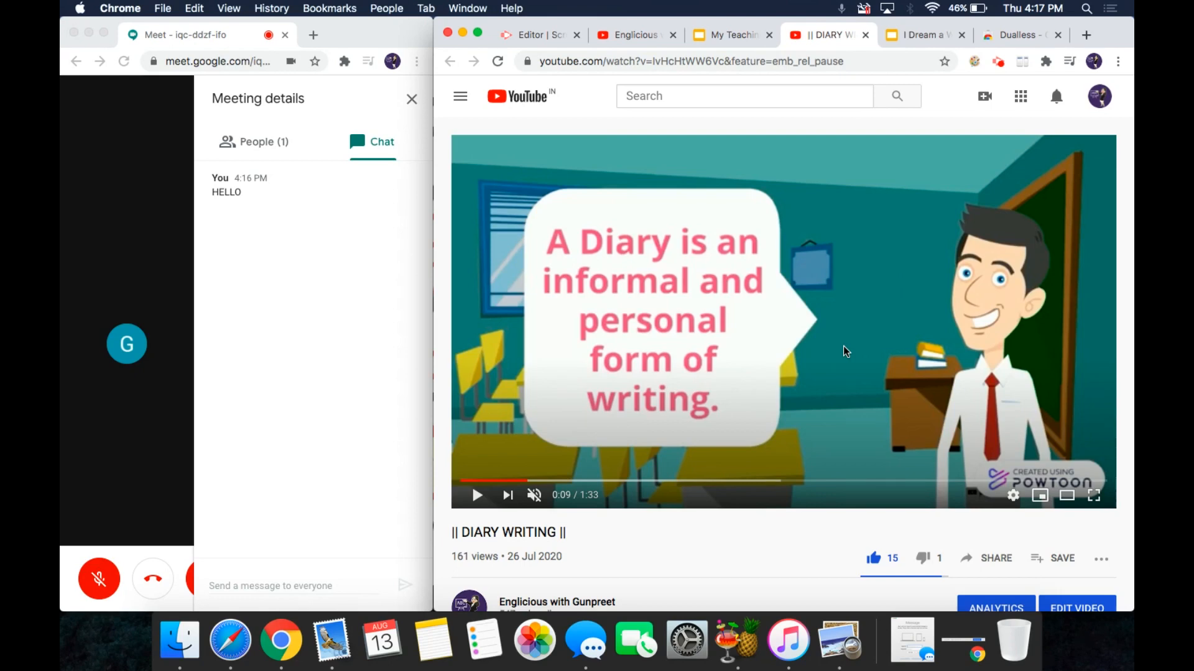
pyautogui.moveTo(658, 292)
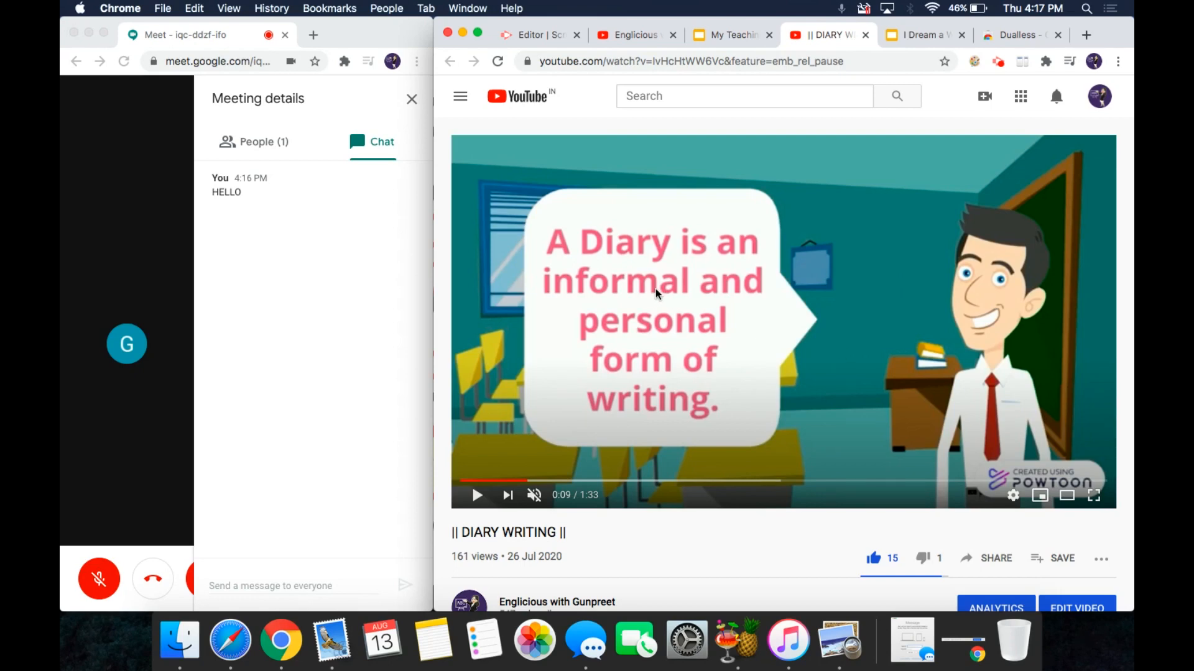